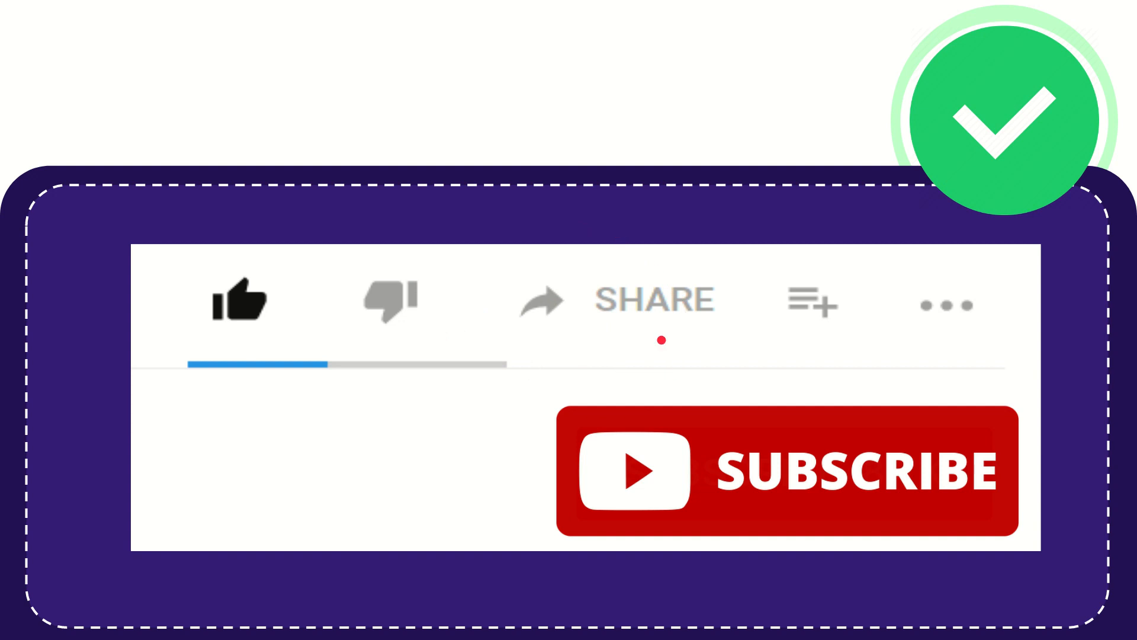
mouse_move(787, 475)
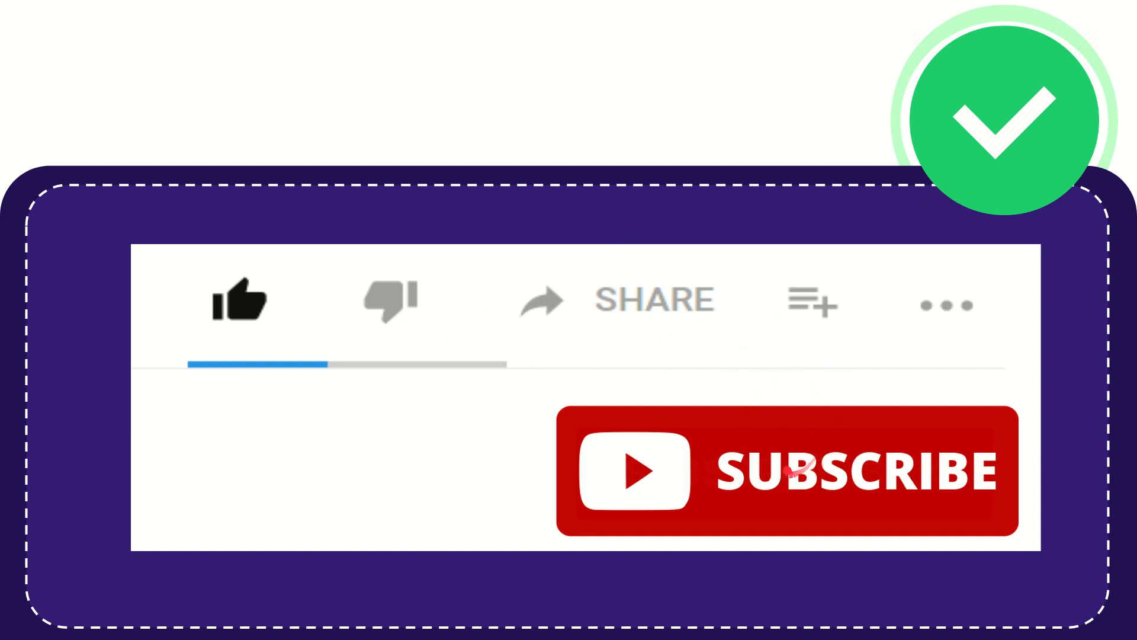